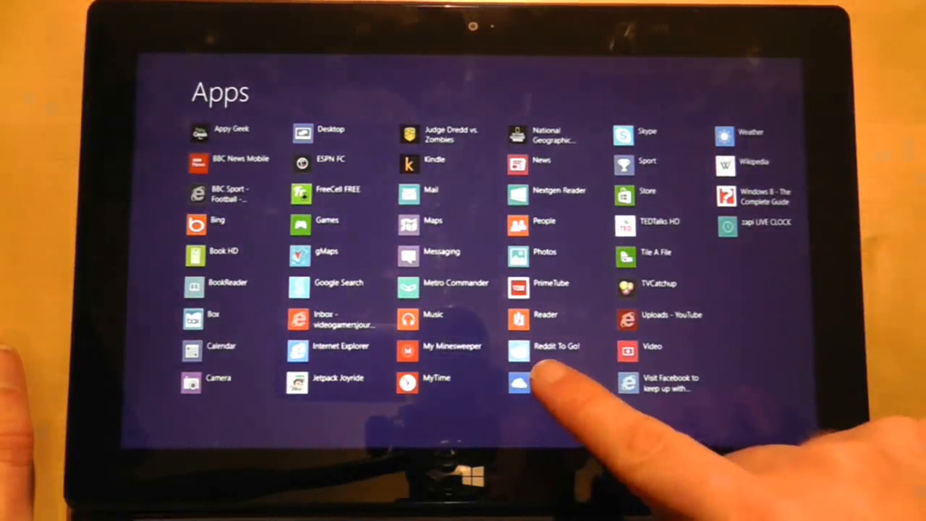
# - Select Reddit To Go! in All Apps and pin it back to the Start screen
pyautogui.click(556, 344)
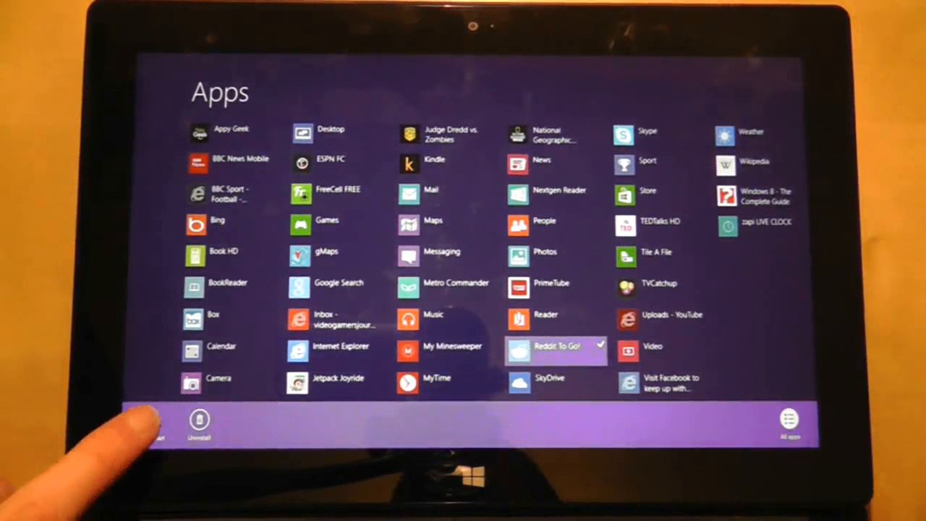
pyautogui.click(556, 351)
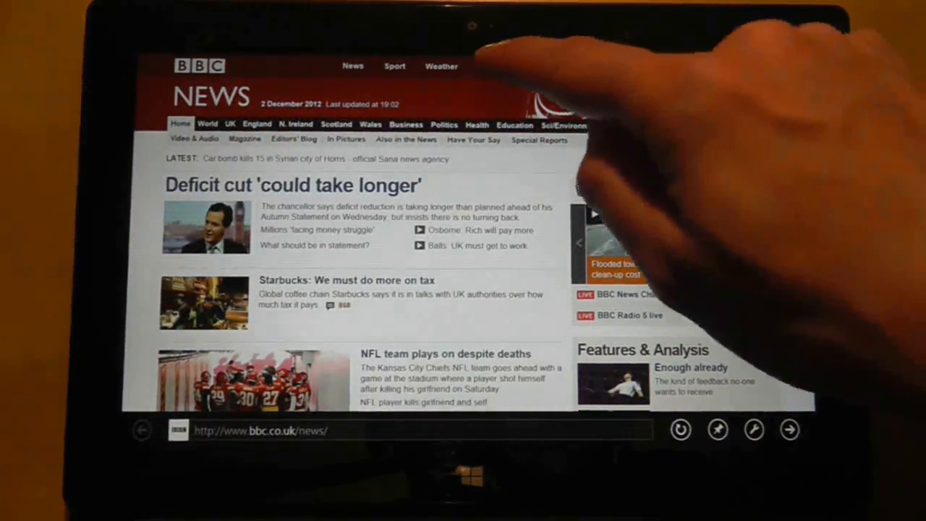
# - Navigate to the BBC iPlayer TV Home page and bring up its Pin to Start prompt
pyautogui.click(491, 67)
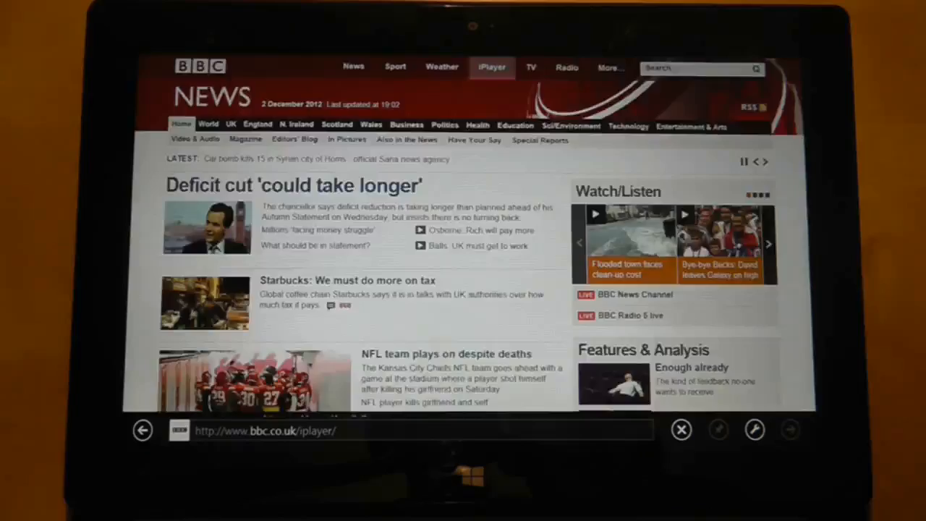
pyautogui.click(492, 66)
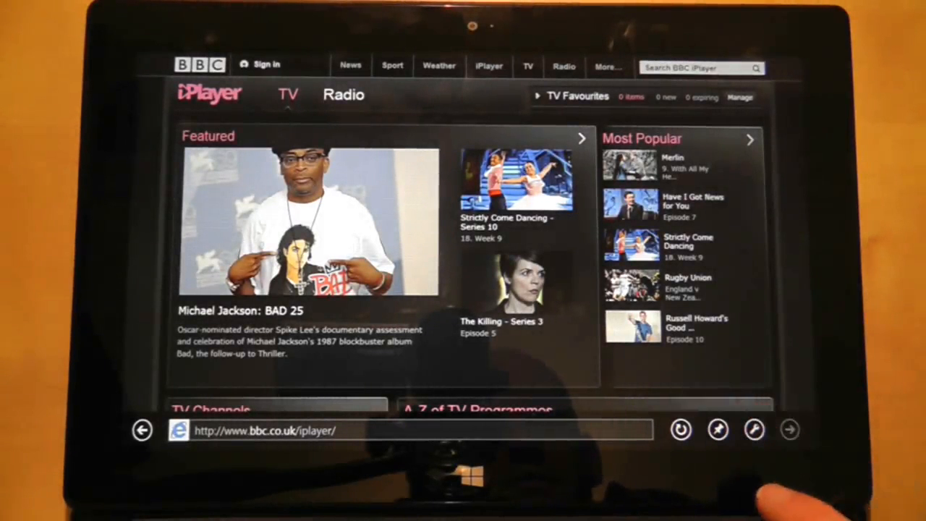
pyautogui.click(717, 428)
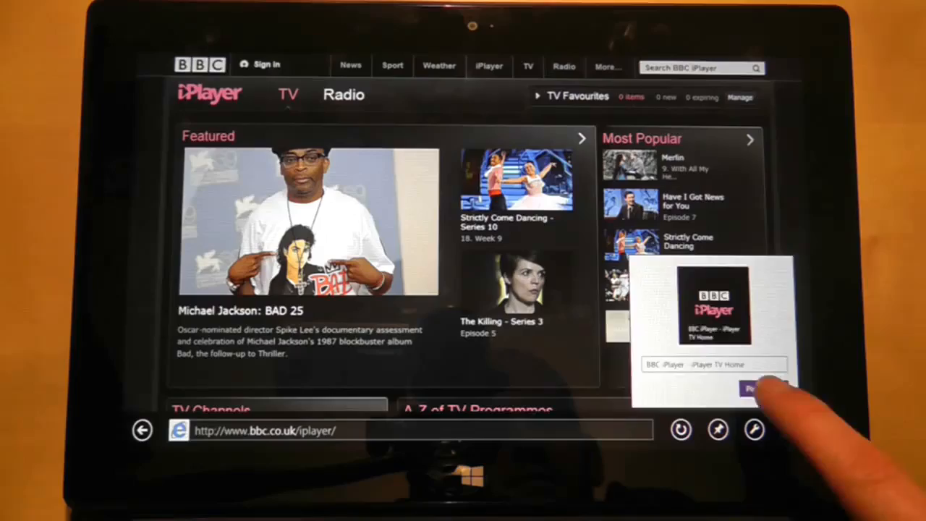